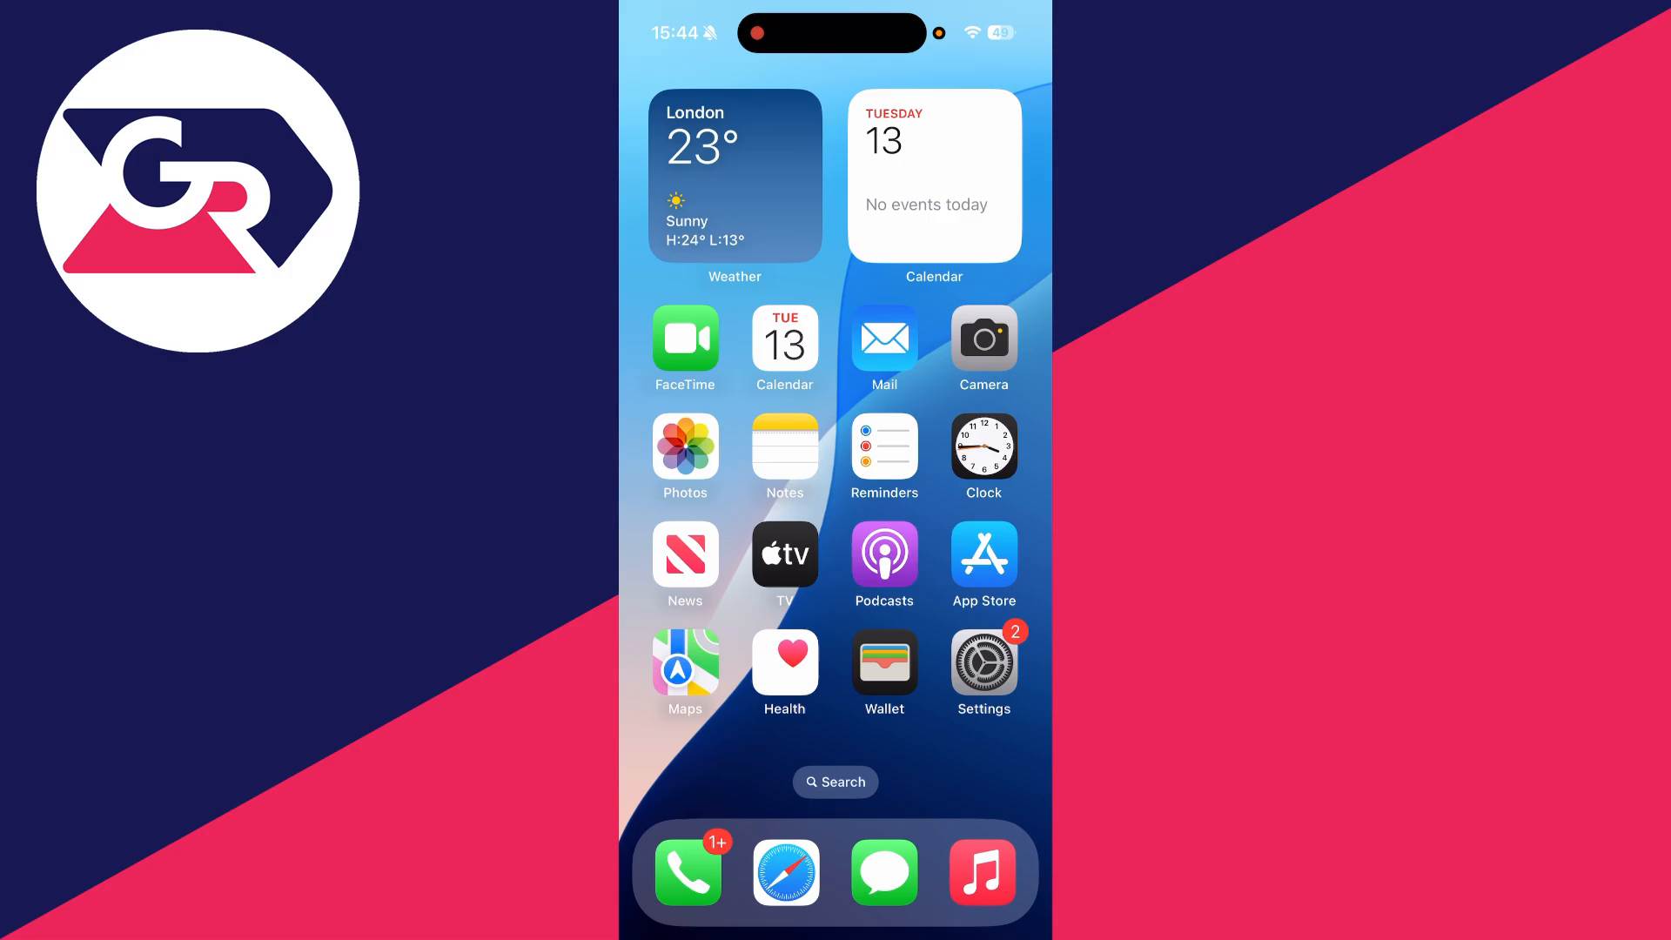
- Navigate from Settings into Screen Time's Content & Privacy Restrictions page
{"action": "left_click", "coordinate": [981, 661]}
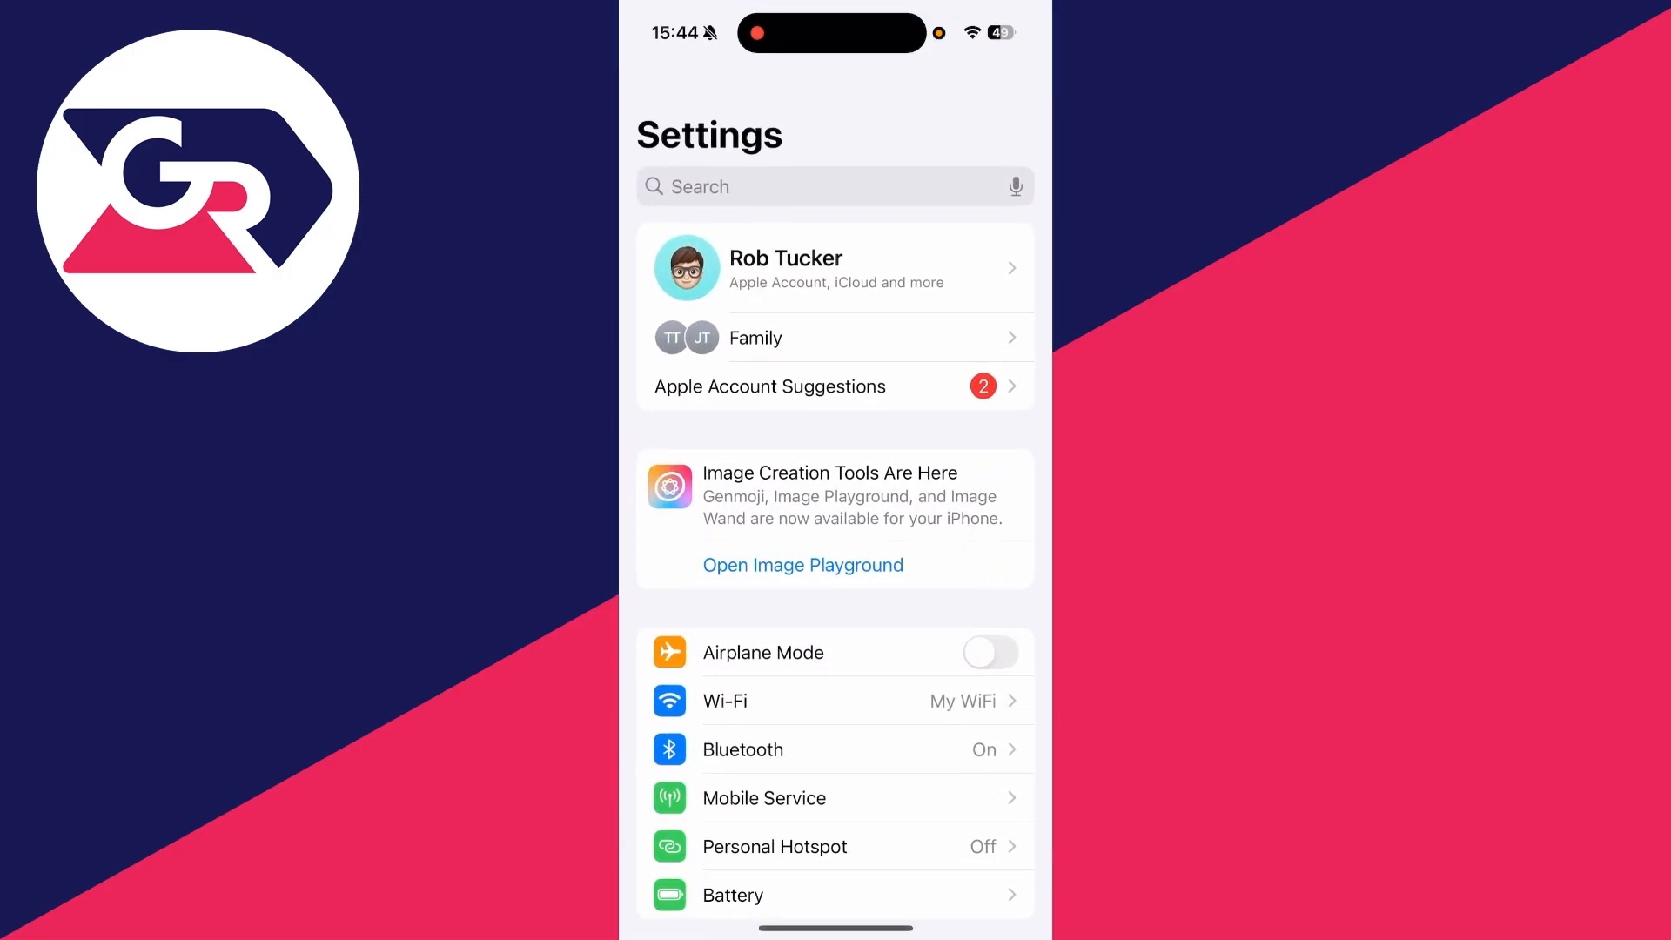
{"action": "scroll", "scroll_direction": "down", "scroll_amount": 3}
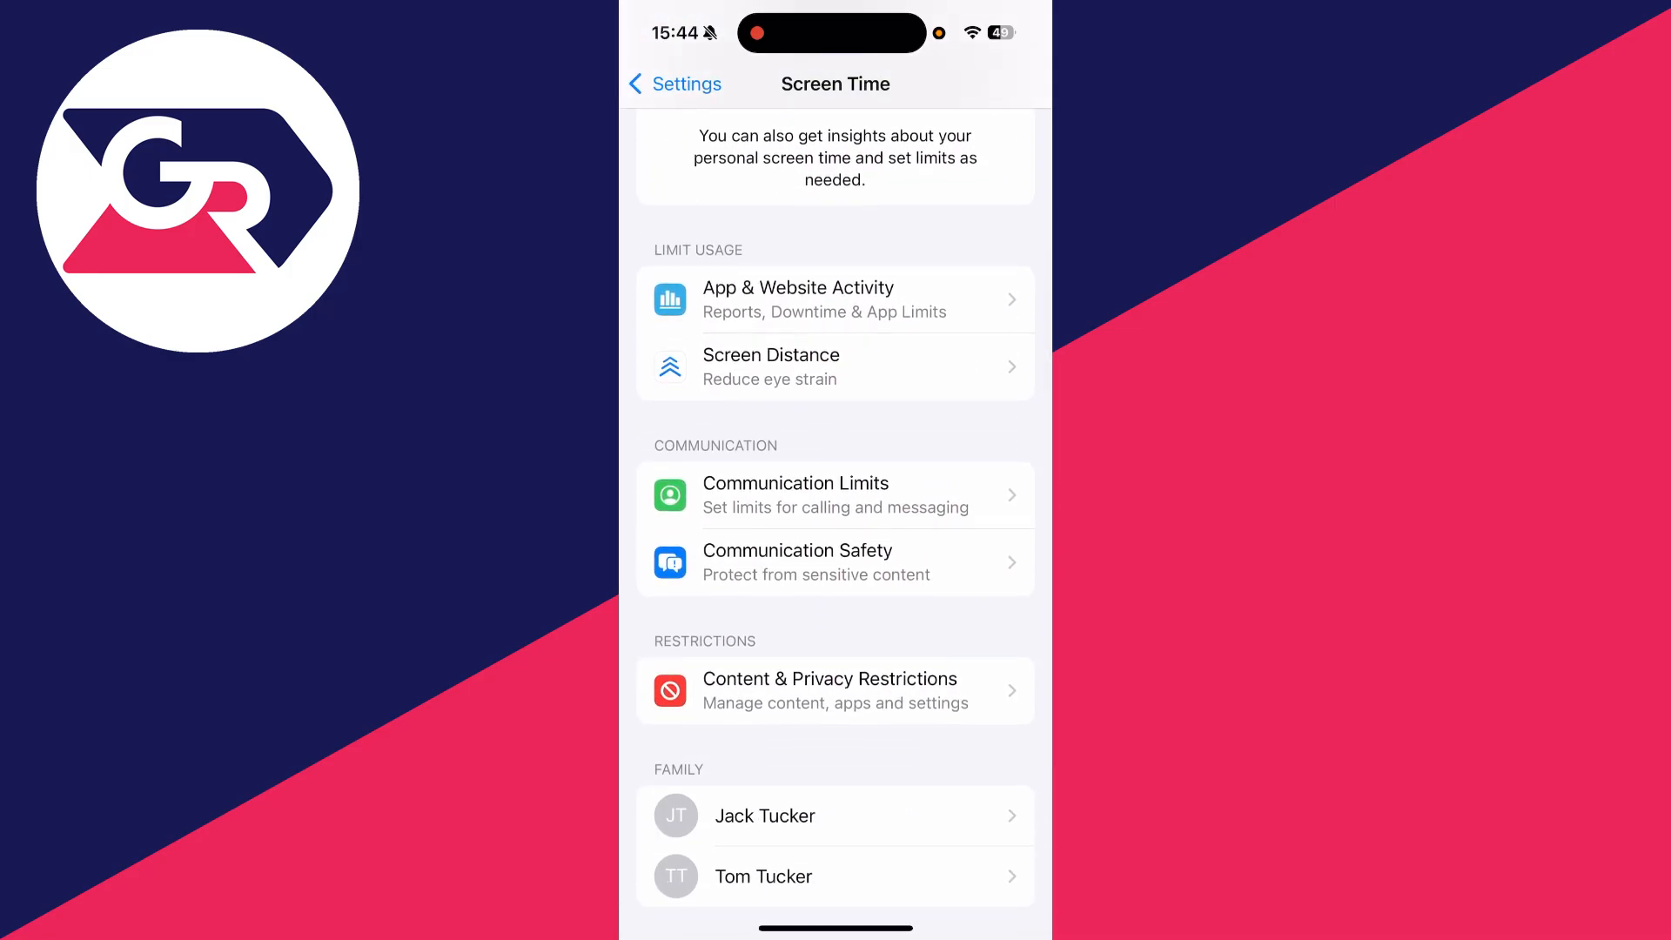
{"action": "left_click", "coordinate": [833, 689]}
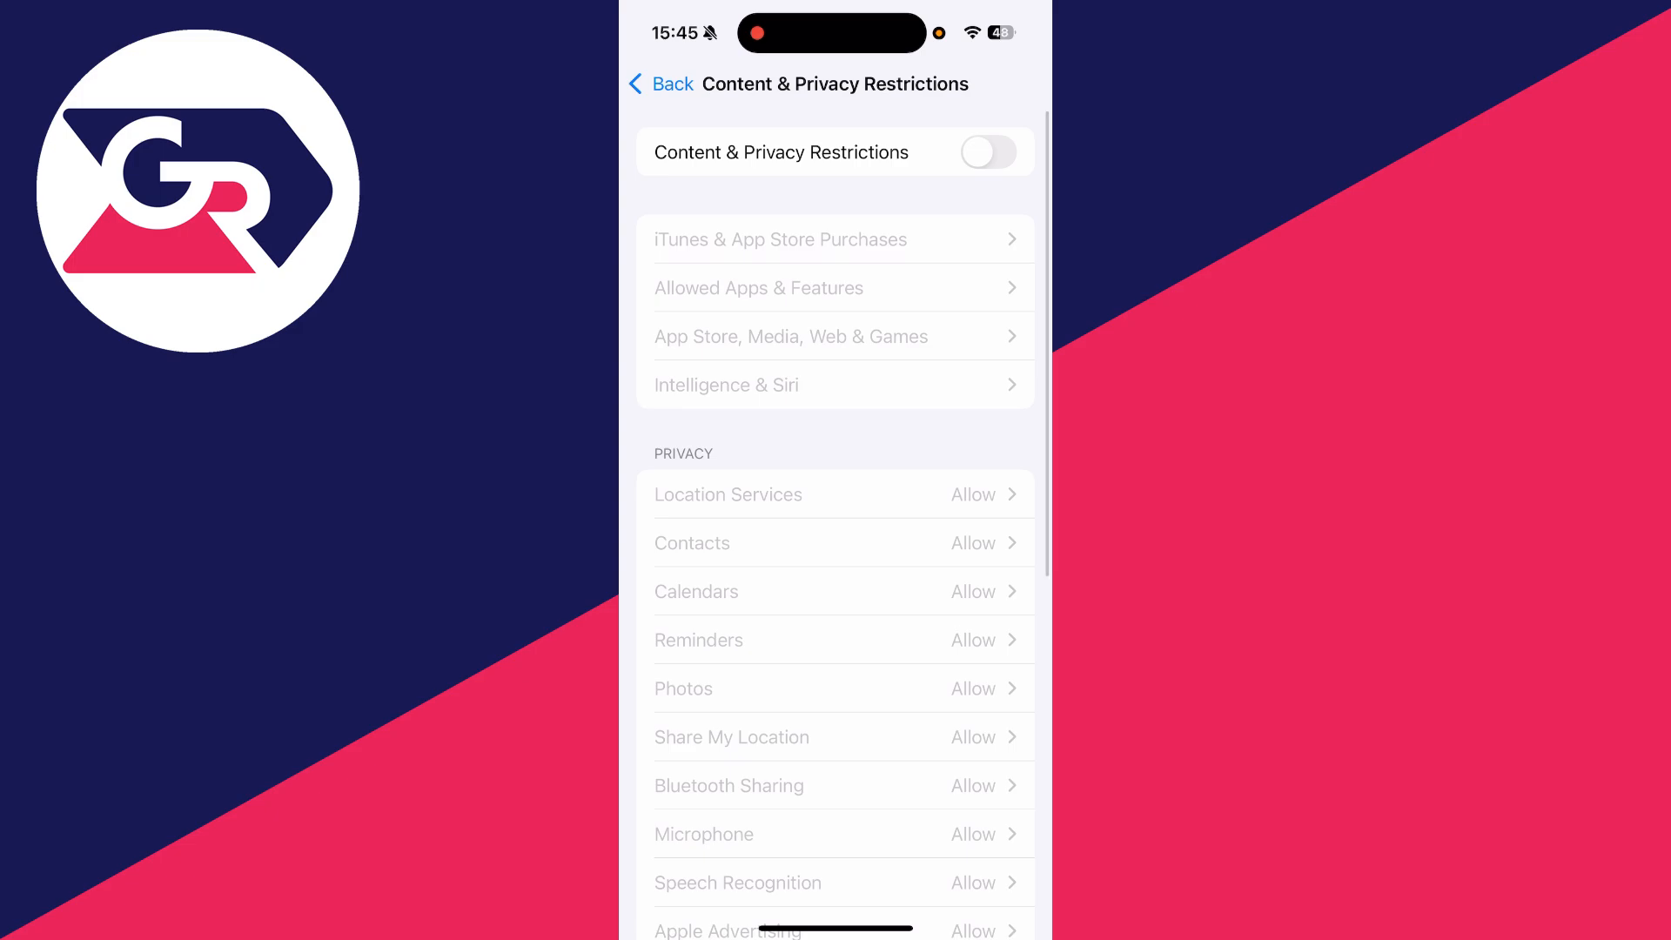
- Return to Screen Time and choose Turn Off Passcode from the passcode options
{"action": "left_click", "coordinate": [661, 84]}
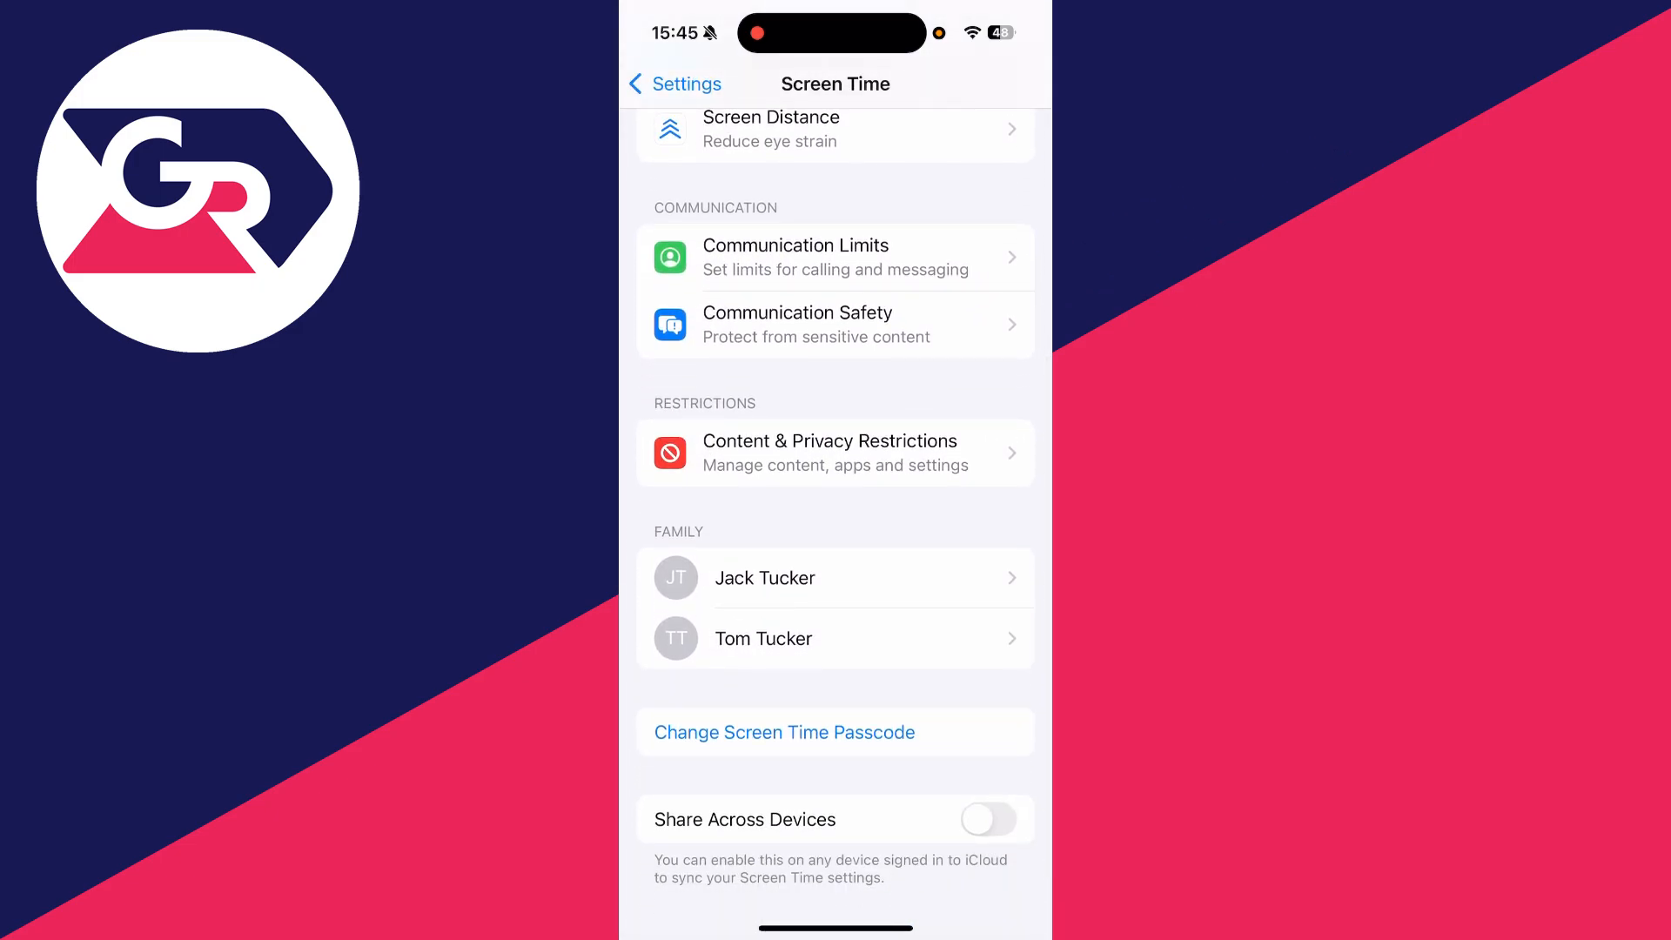
{"action": "left_click", "coordinate": [783, 733]}
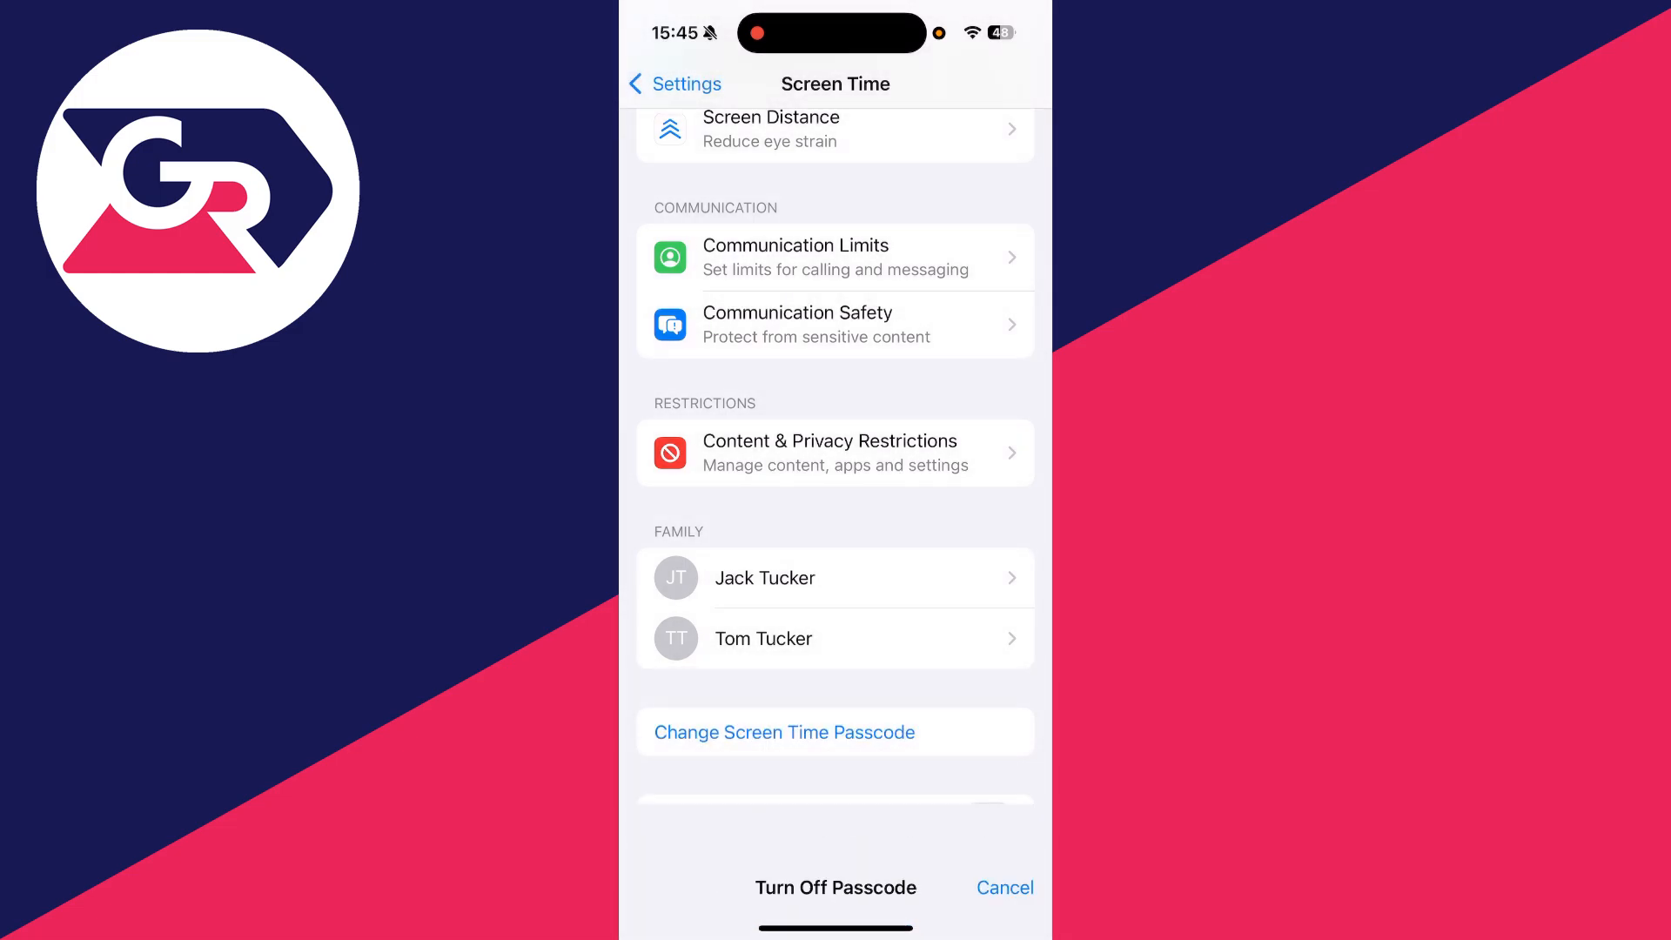
{"action": "left_click", "coordinate": [1003, 886]}
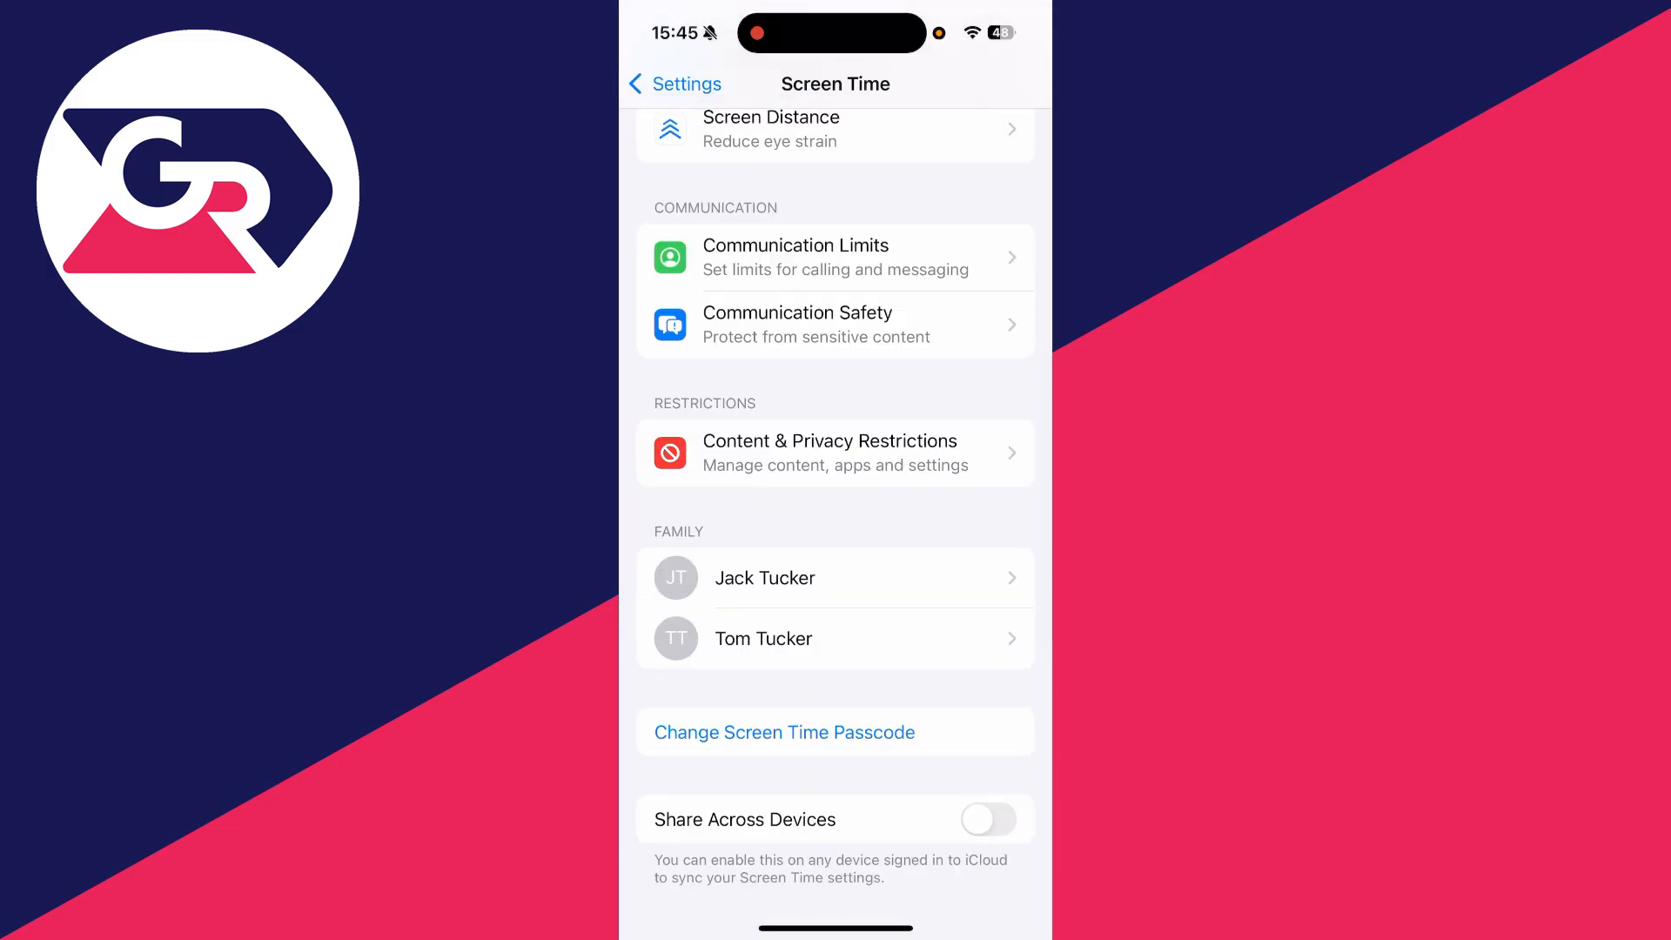